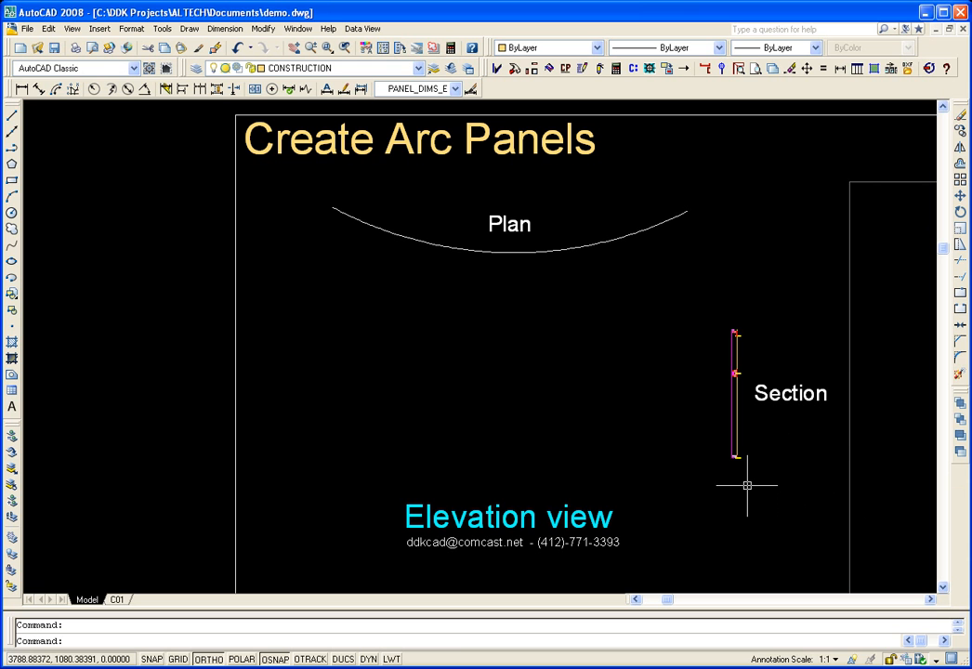
mouse_move(689, 304)
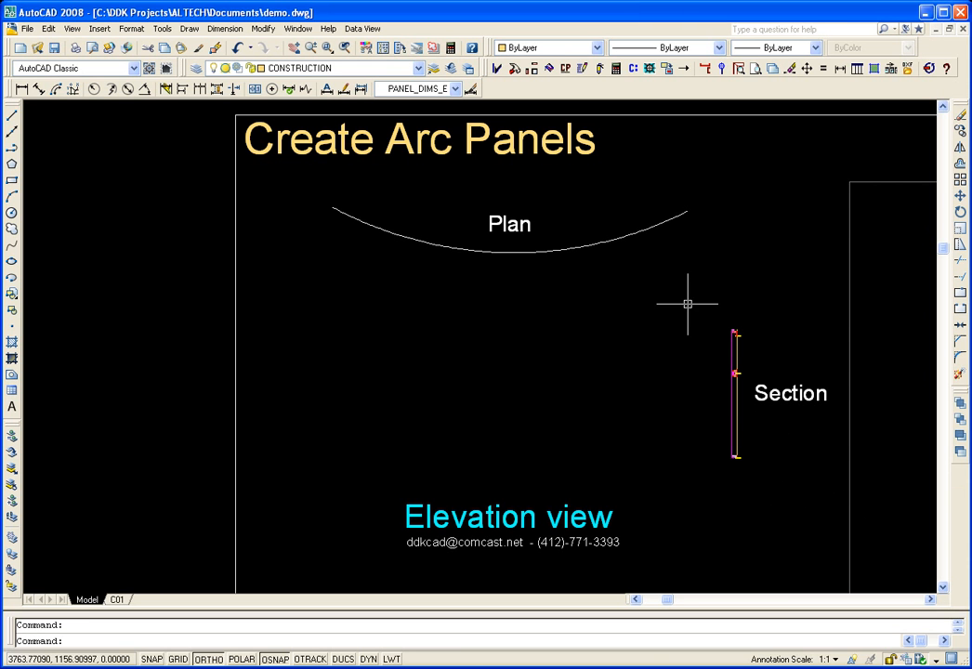
mouse_move(896, 101)
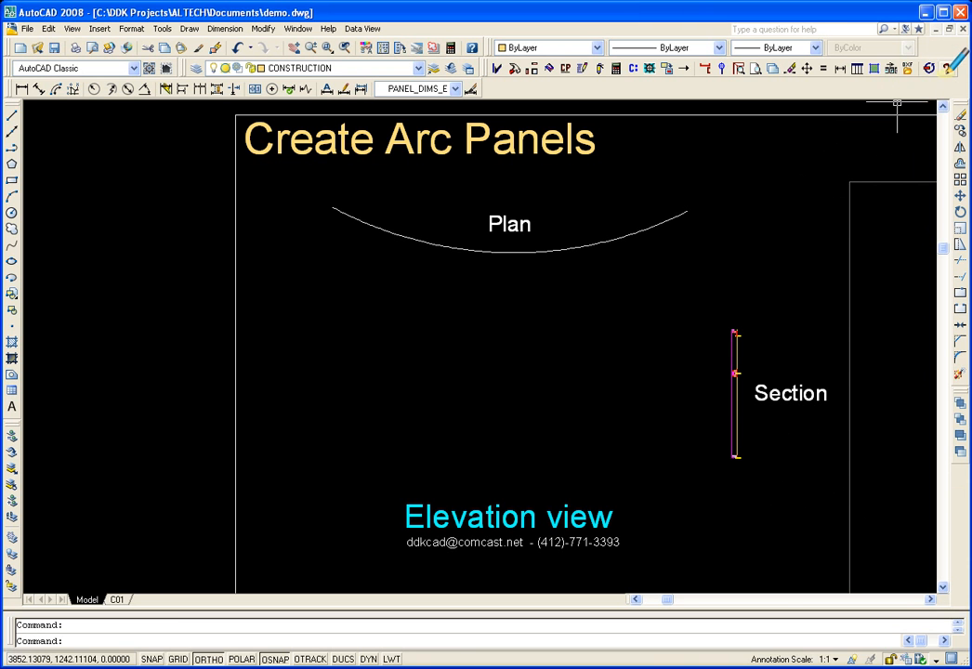
mouse_move(961, 68)
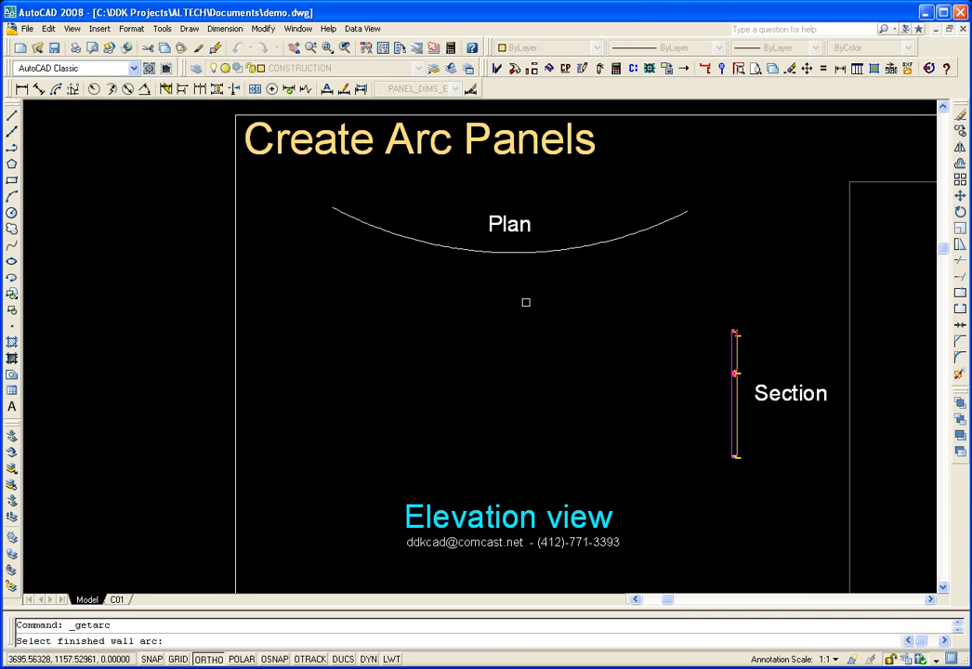
Select the plan arc (155.43 in long, 162.41 in radius) and review the Pueblo Tan colour option
click(525, 302)
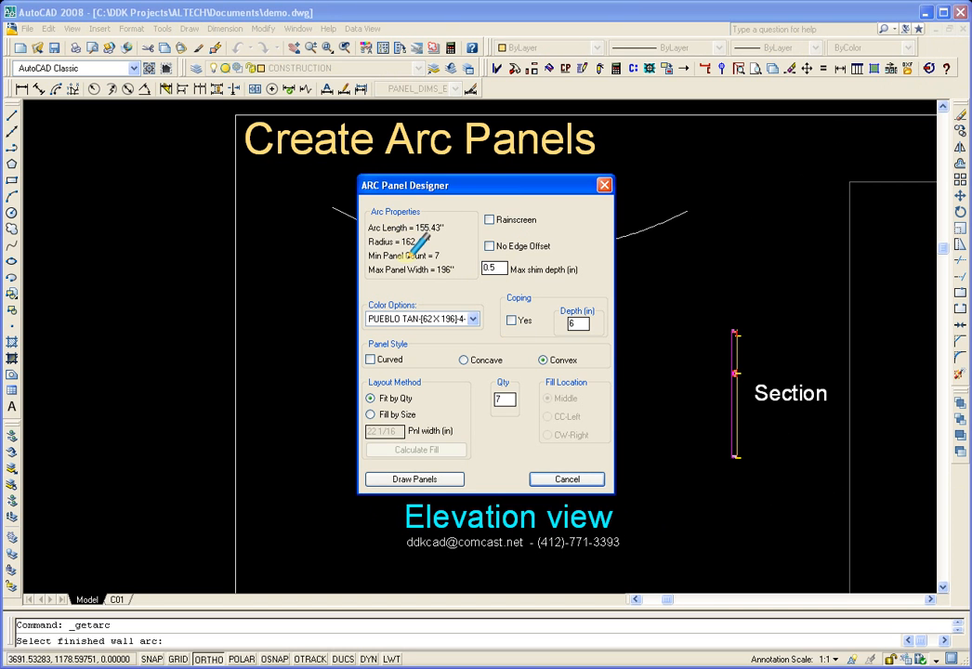
mouse_move(502, 212)
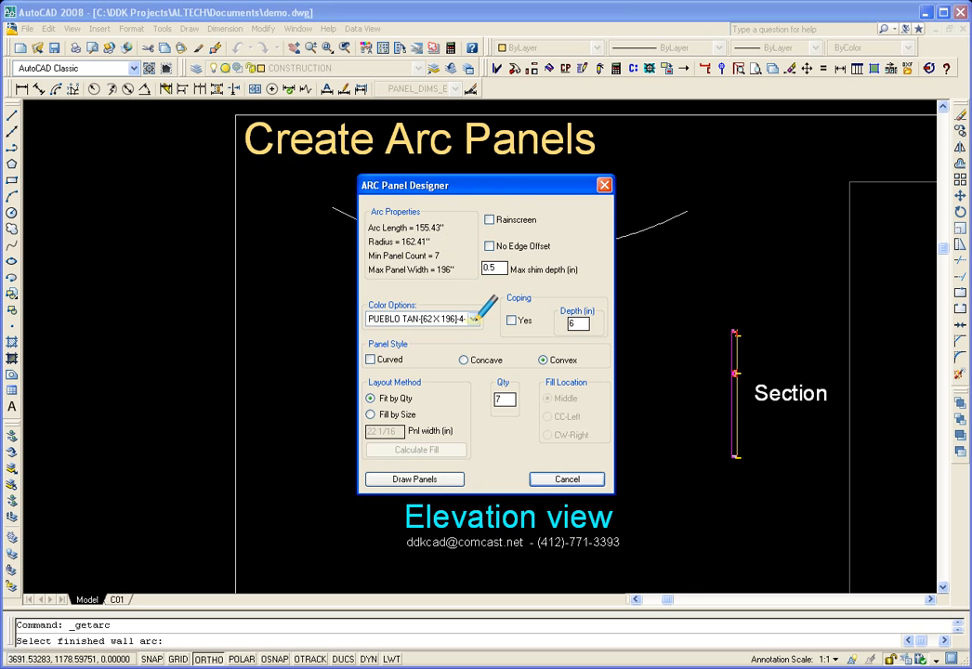
click(419, 318)
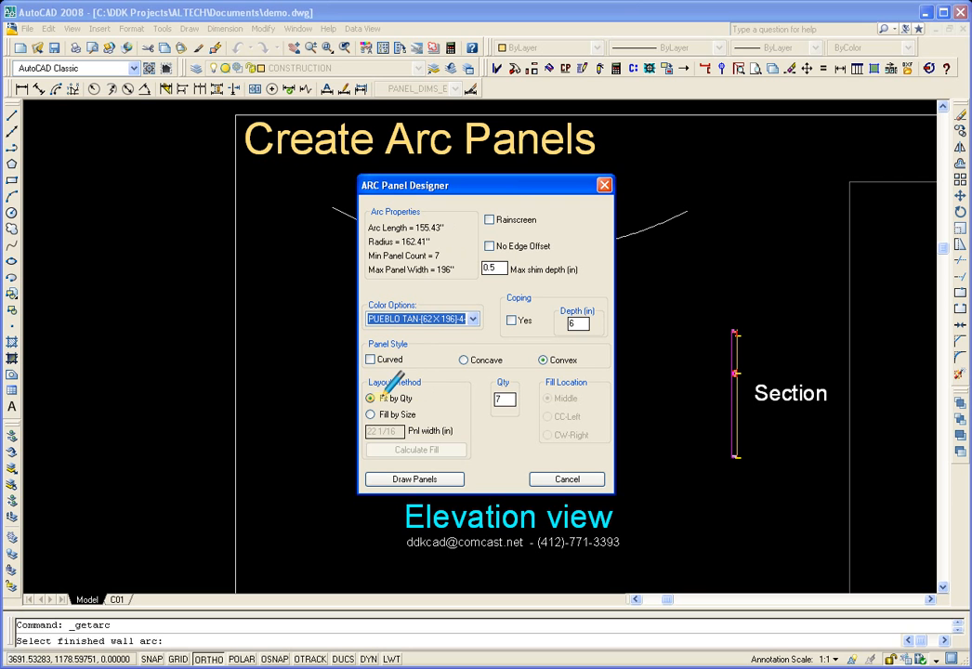
mouse_move(455, 395)
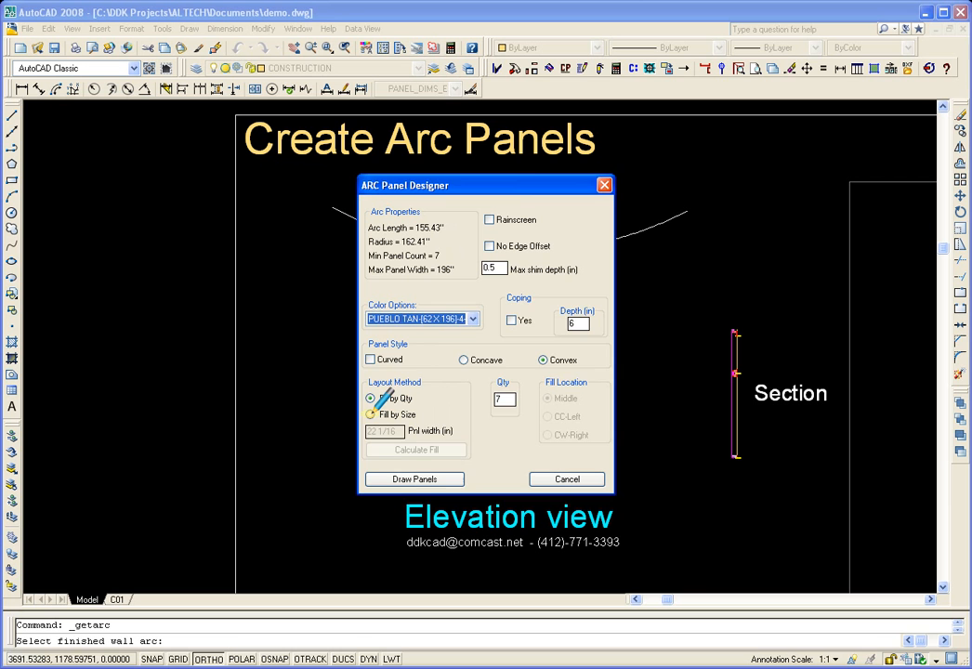
Fill the arc by size with 36-inch panels, giving 5 11/16-inch edge panels
click(414, 449)
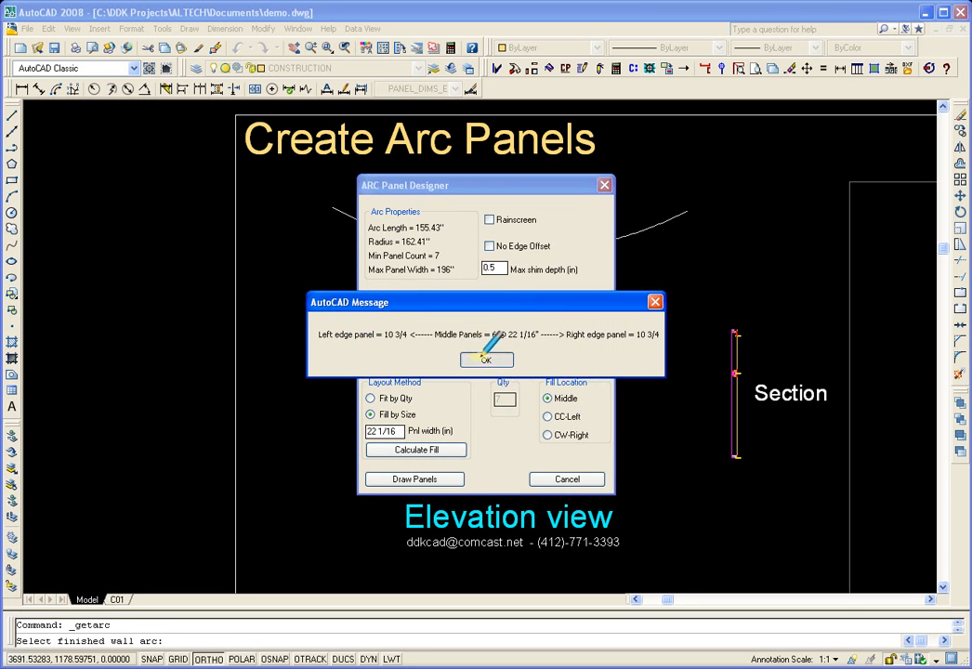
click(486, 359)
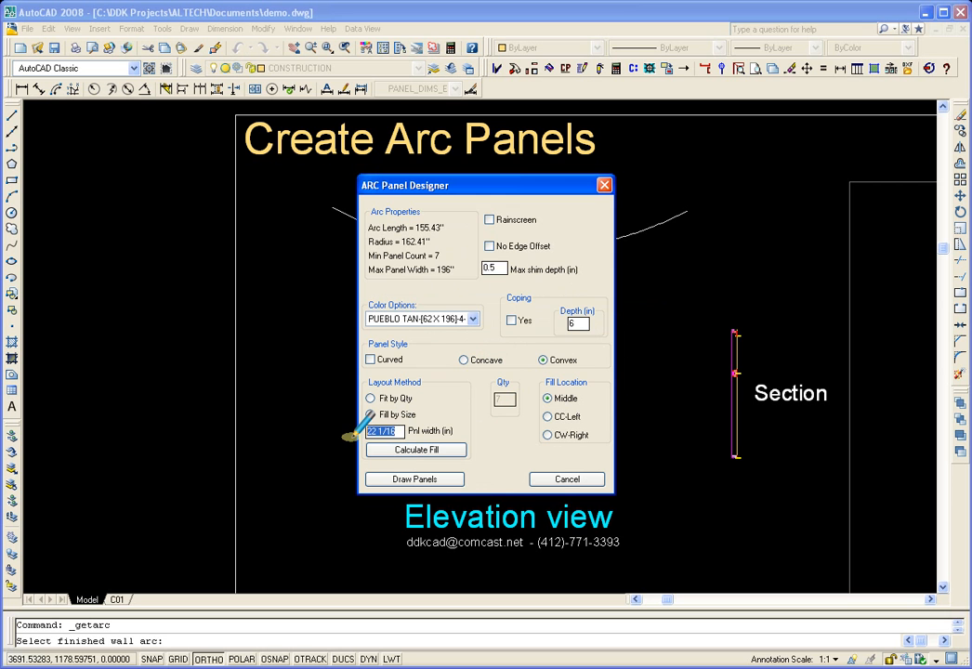
text(36)
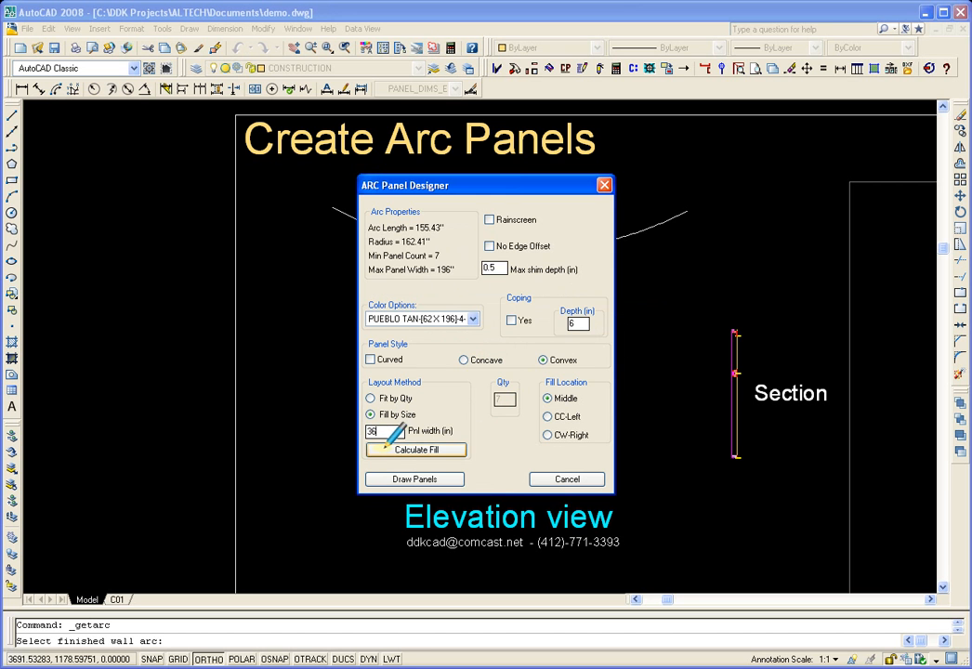
click(416, 450)
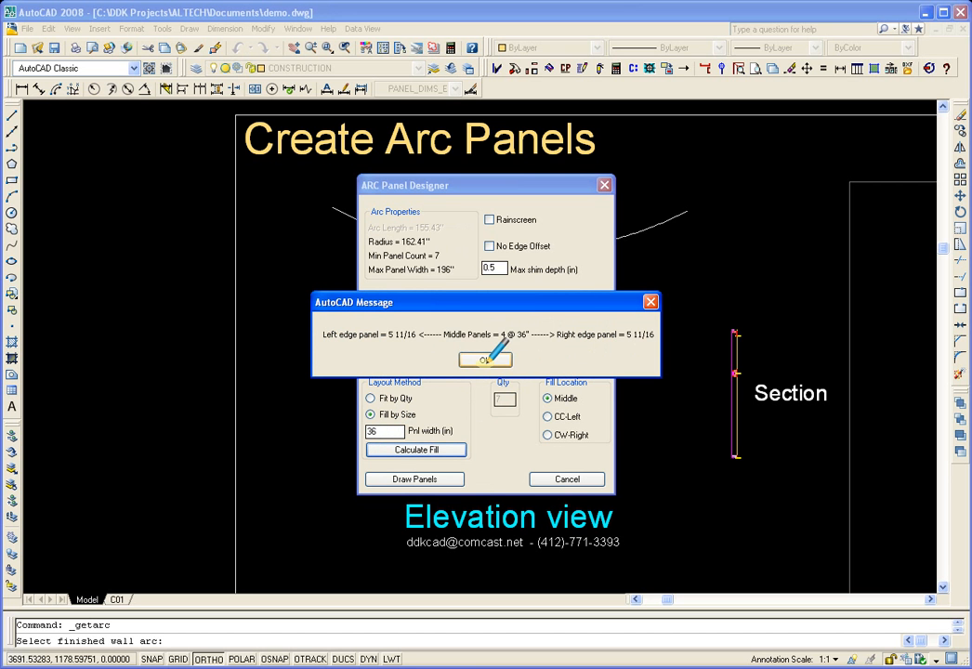
mouse_move(502, 341)
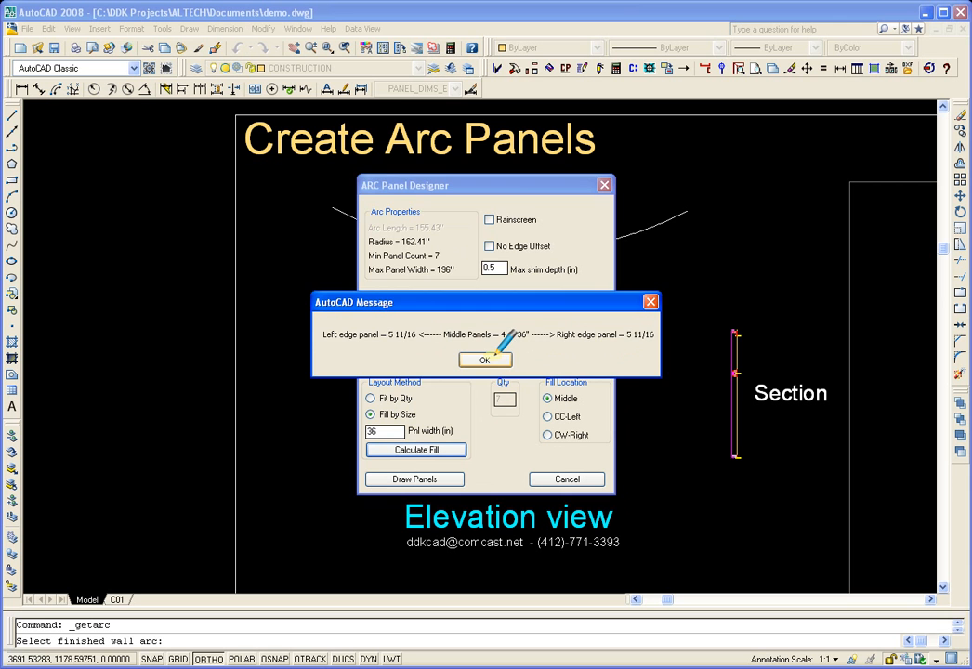
click(485, 359)
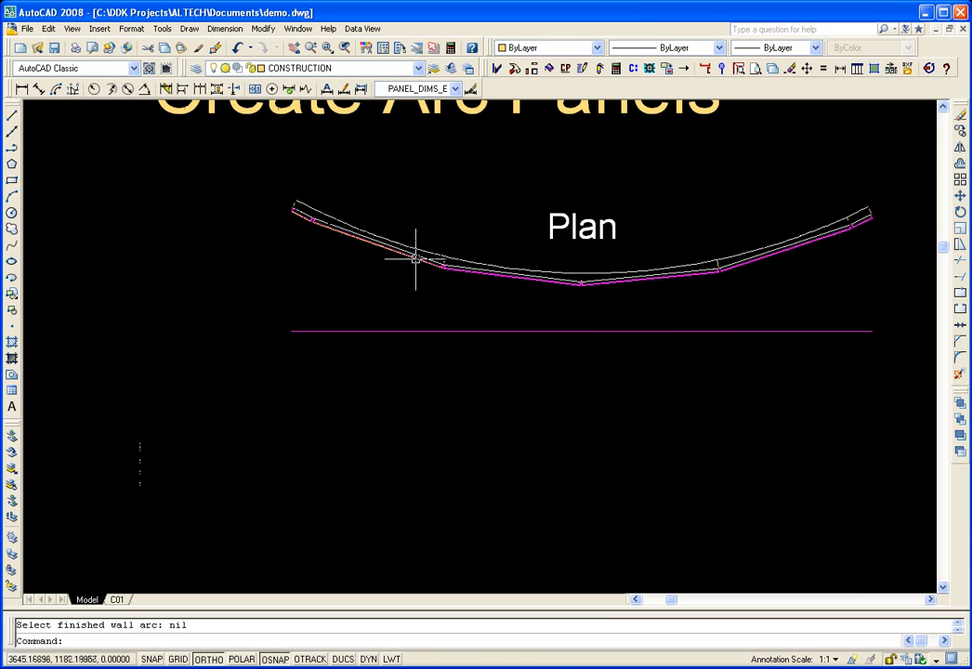
mouse_move(553, 319)
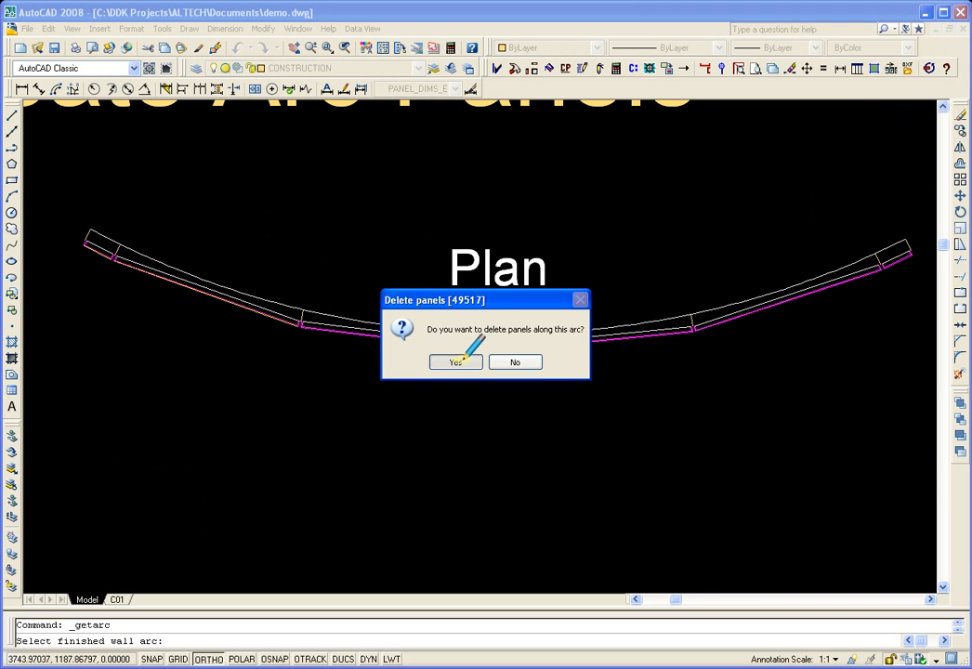
Replace existing panels with 42-inch curved panels filled from the middle, and draw them
click(454, 362)
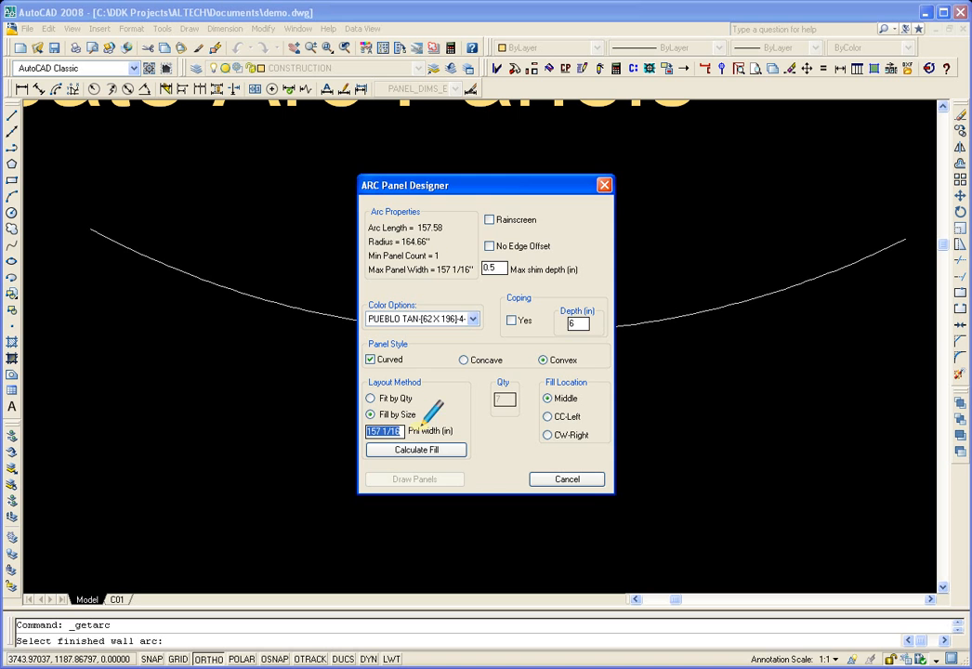
click(414, 450)
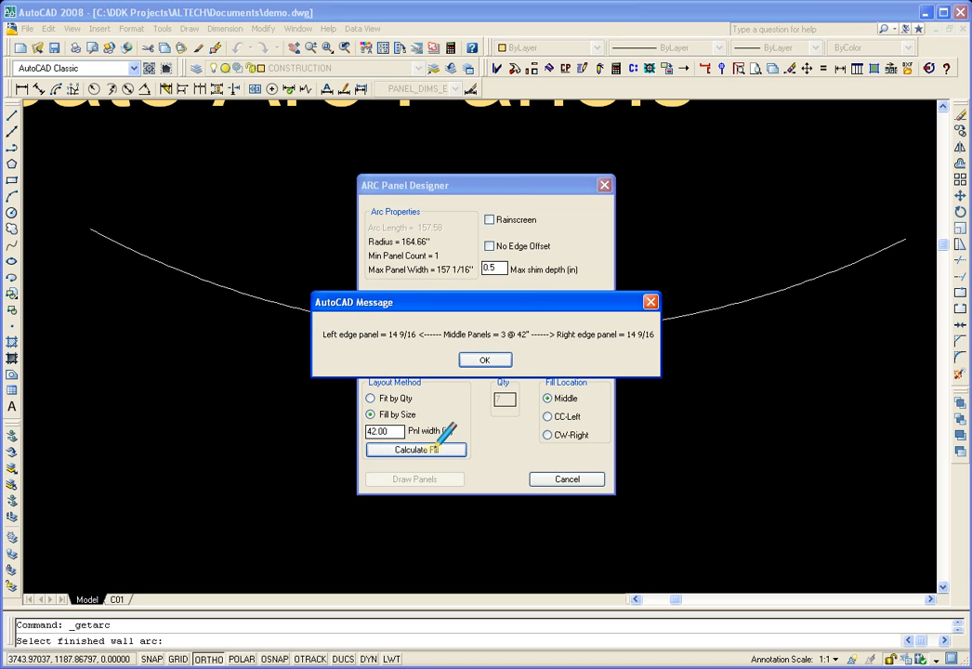
click(485, 360)
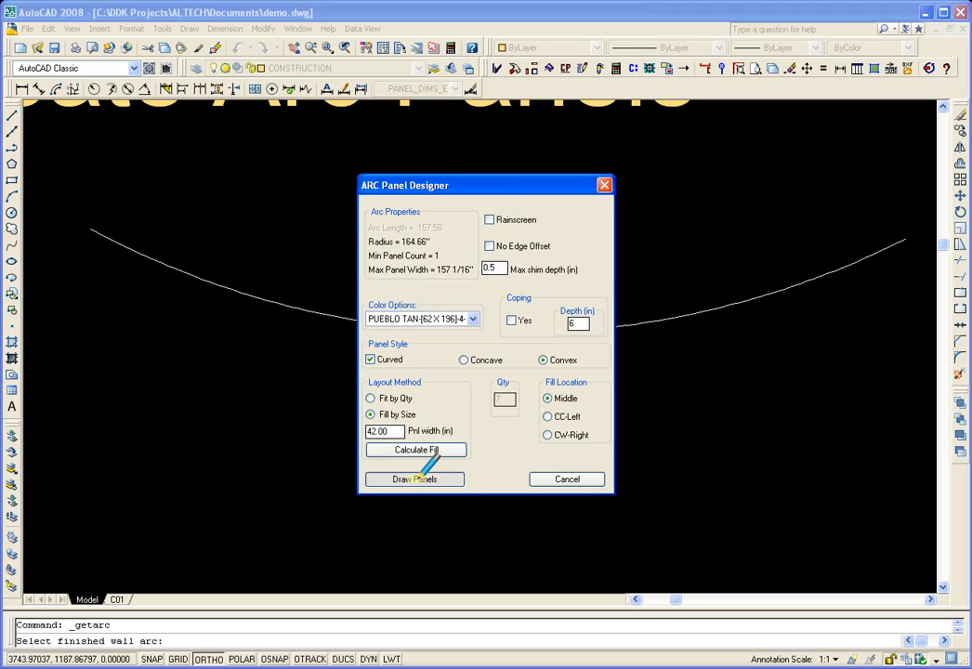
click(413, 479)
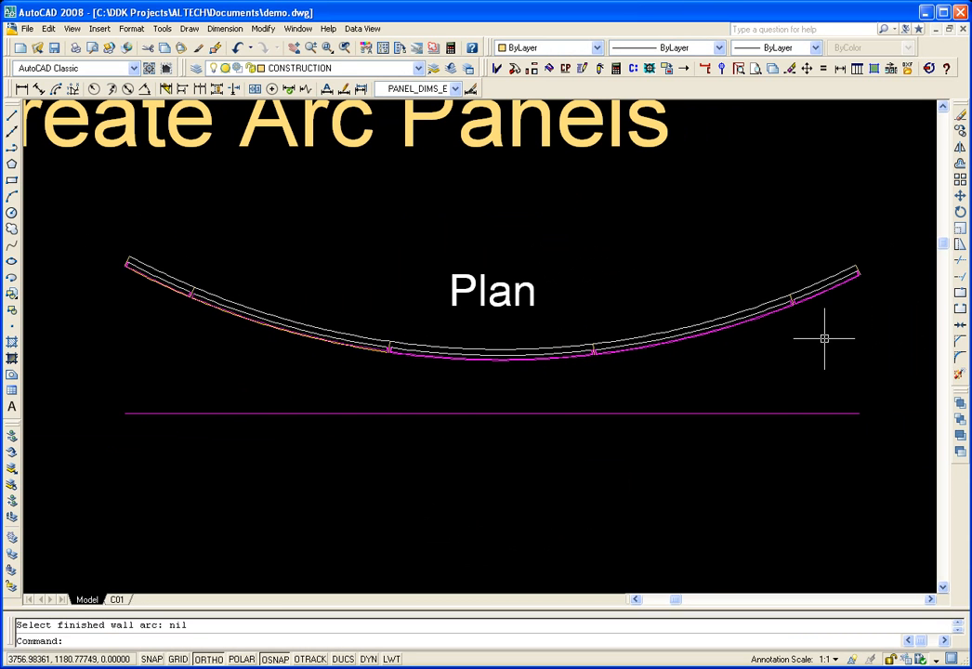
mouse_move(846, 295)
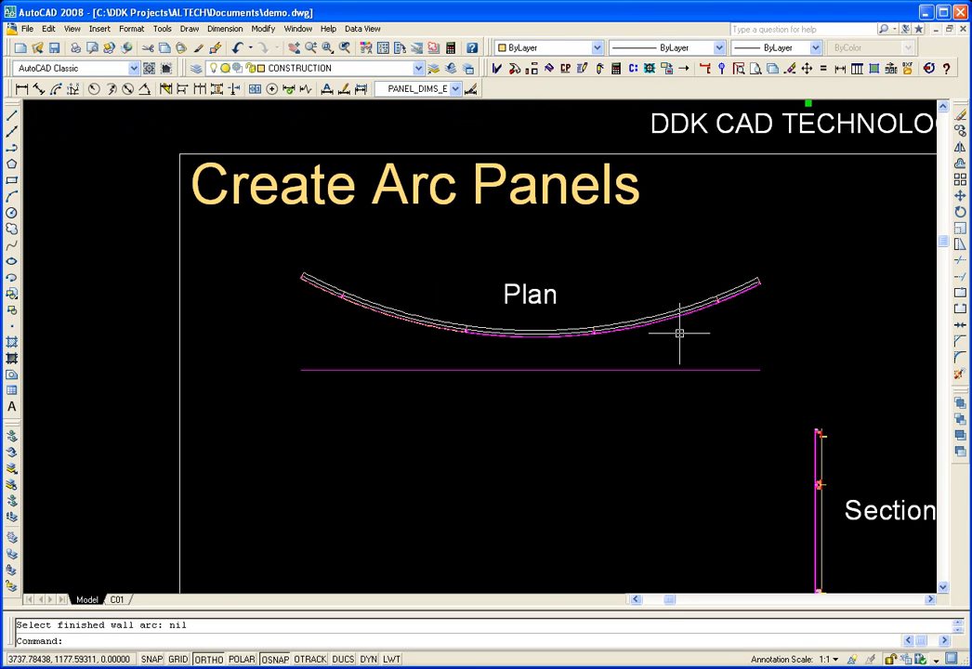
mouse_move(879, 216)
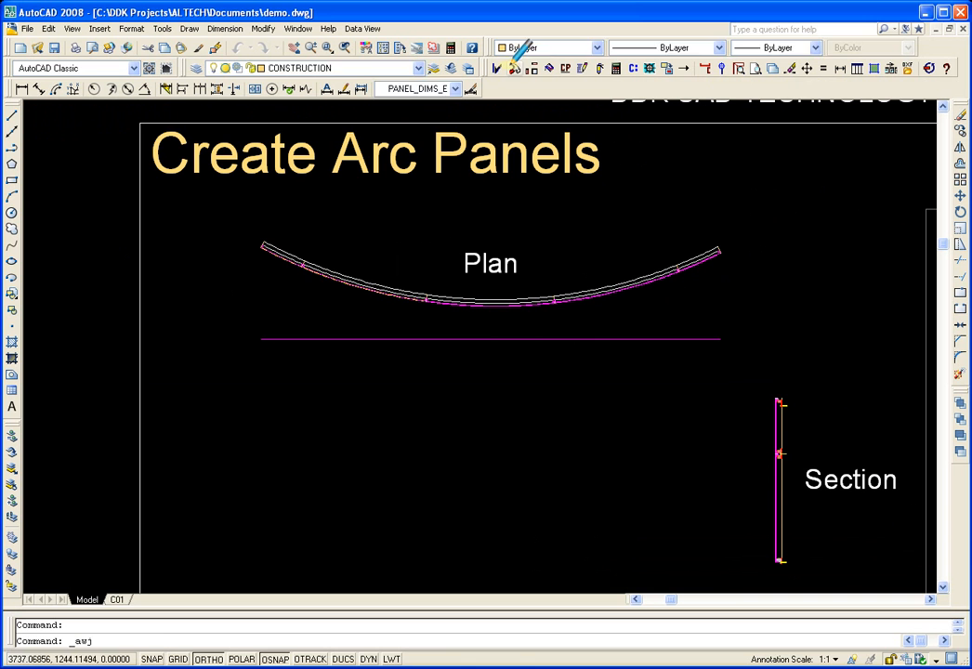
Project the arc's panel joints onto the straight polyline as the Plan view
click(497, 338)
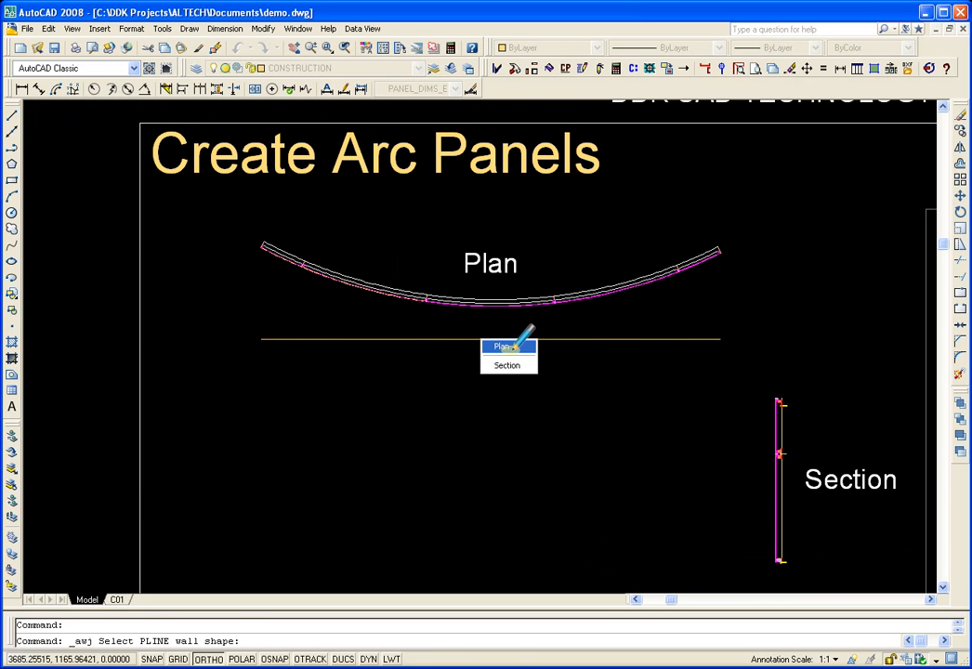
click(502, 345)
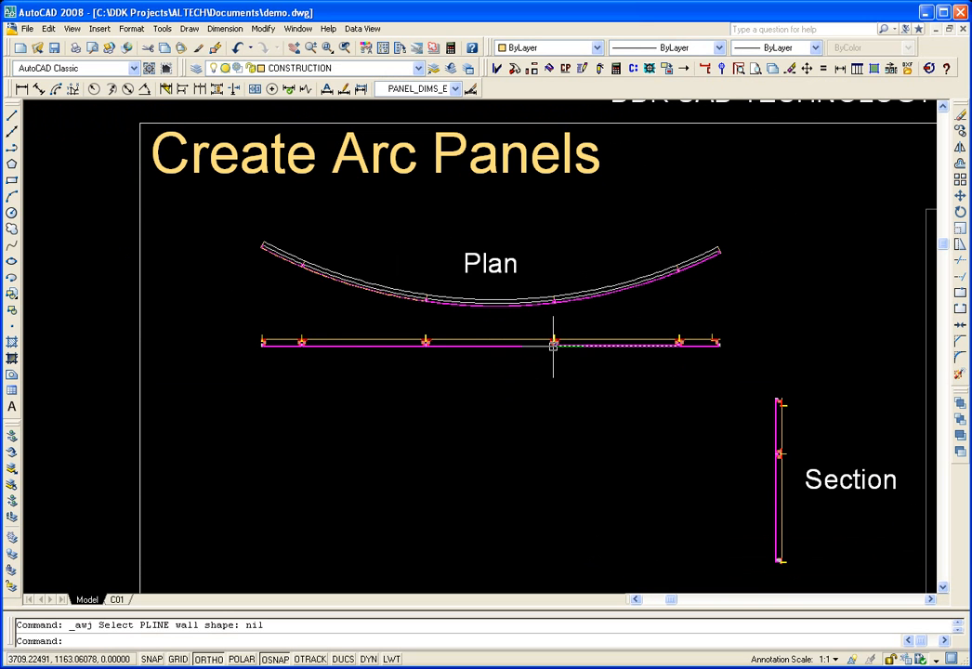
mouse_move(458, 353)
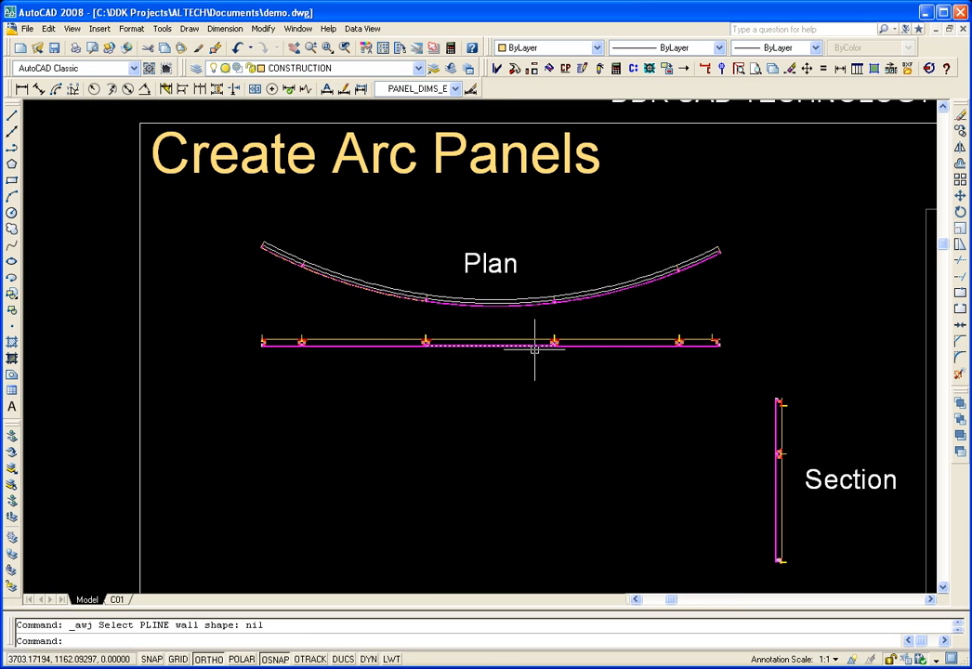
Create the panel elevation from plan and section, numbering from c1
scroll(down, 3)
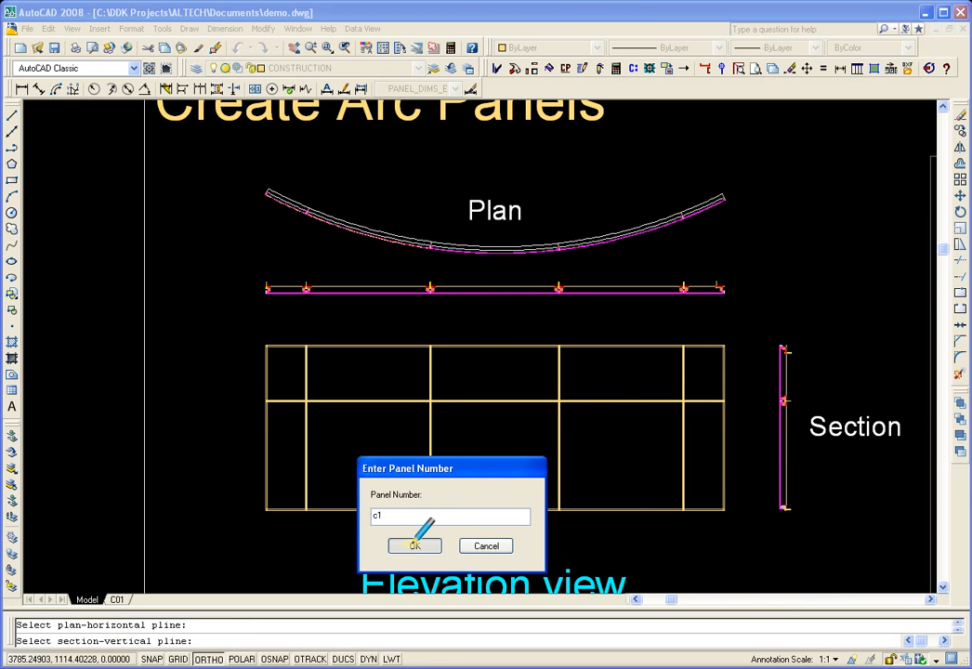
click(414, 546)
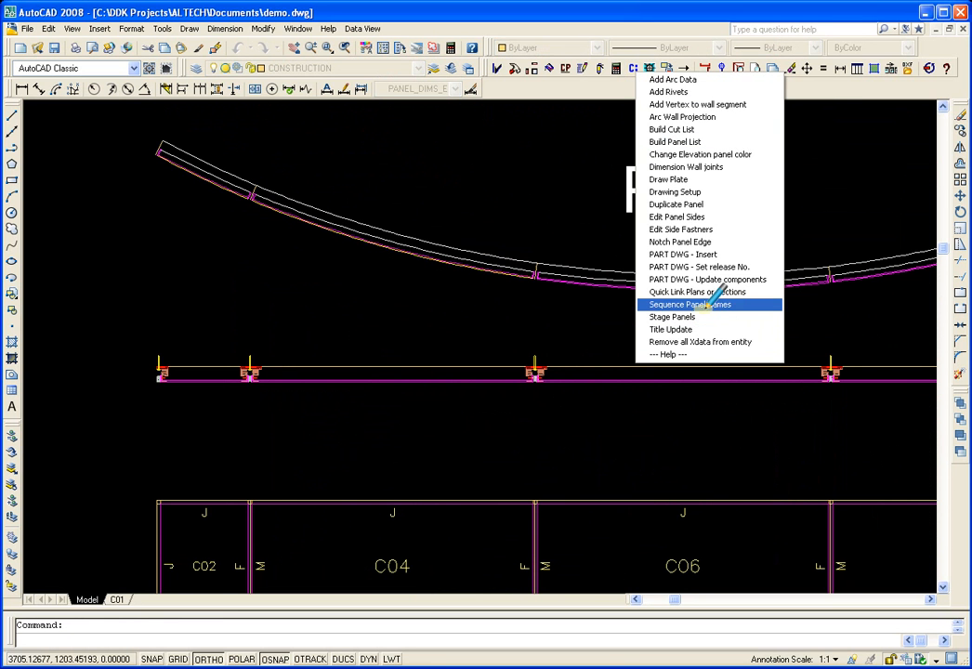
mouse_move(697, 307)
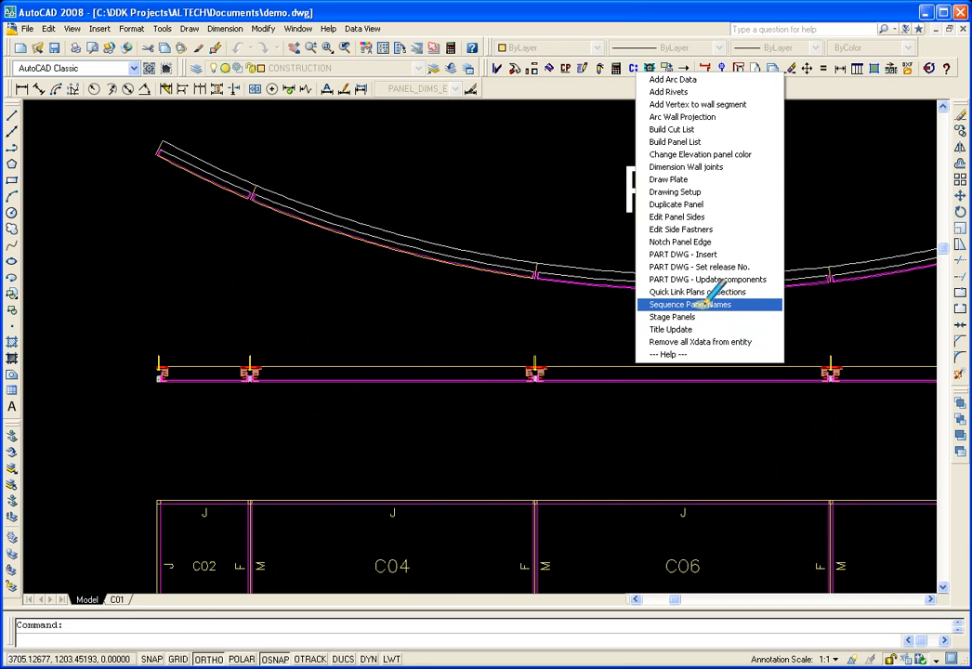
Run Sequence Panel Names on the window-selected elevation panels to number them C01–C10
click(692, 291)
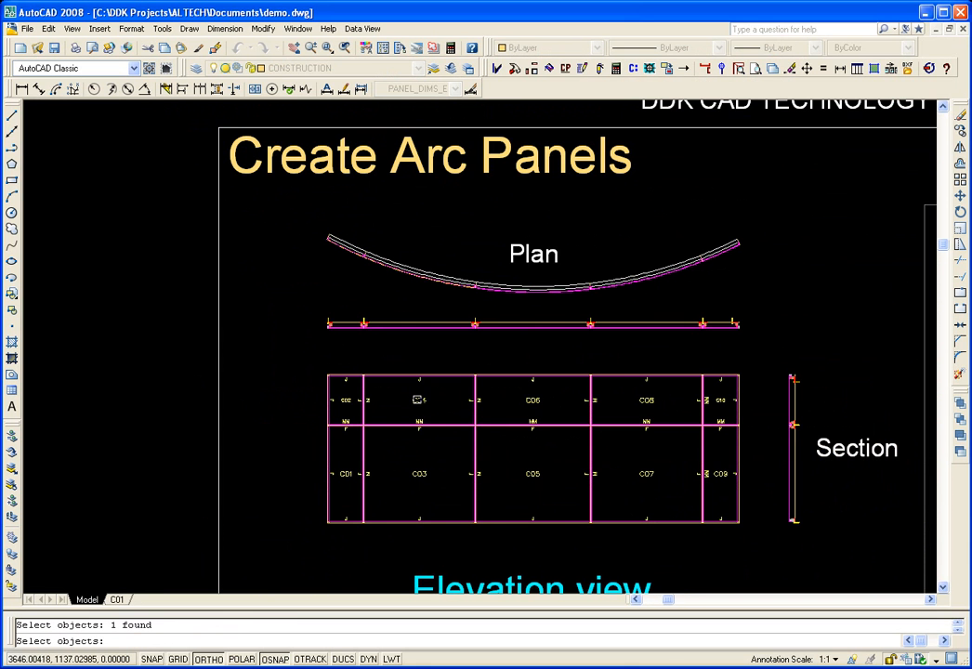
drag(407, 380, 668, 505)
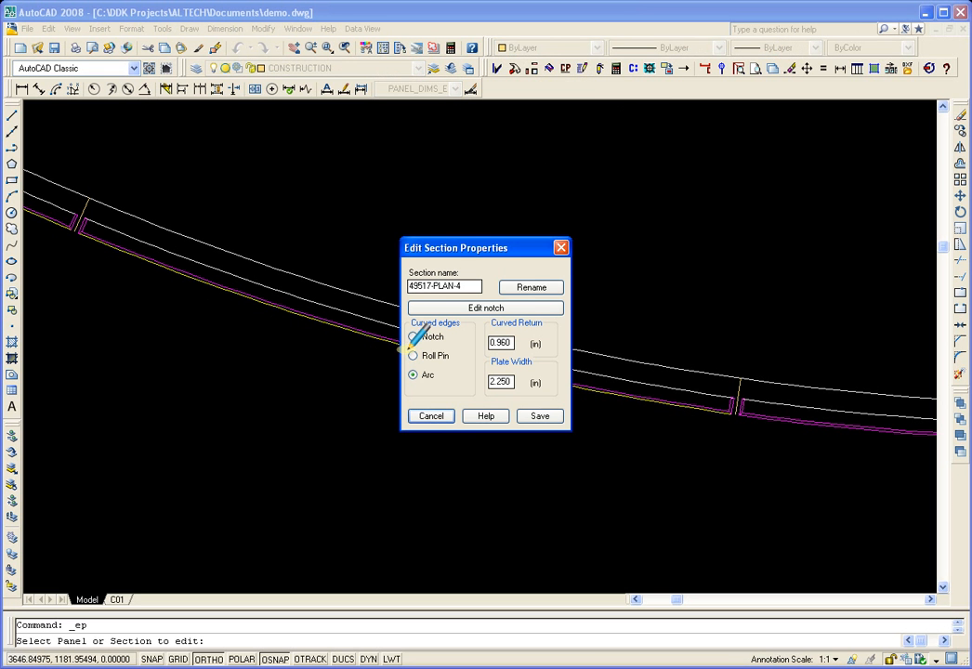
Set section 49517-PLAN-4's curved edges to Notch and save the properties
click(414, 375)
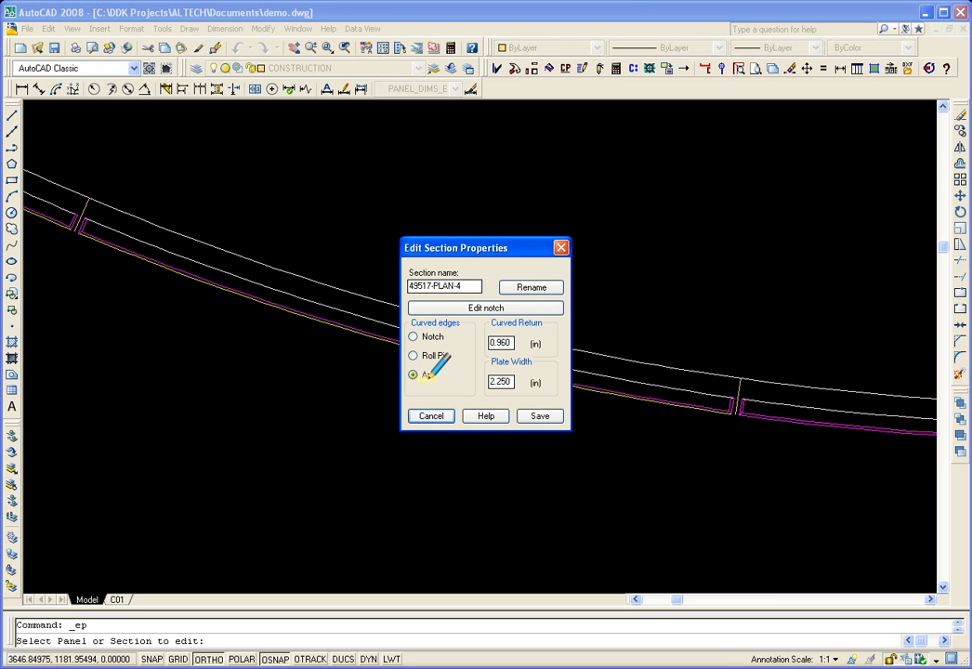
click(414, 336)
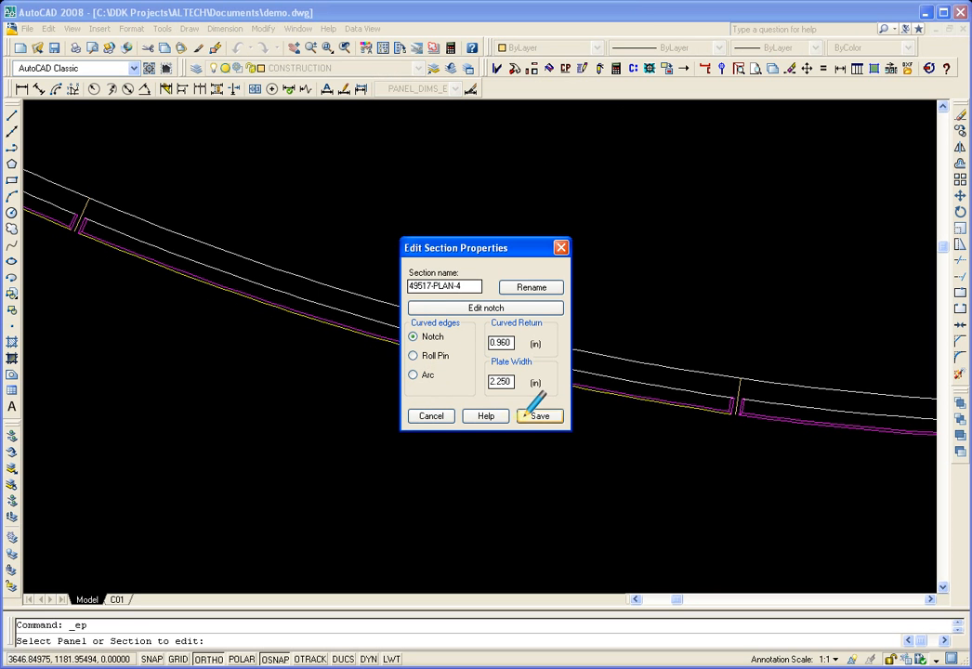
click(539, 416)
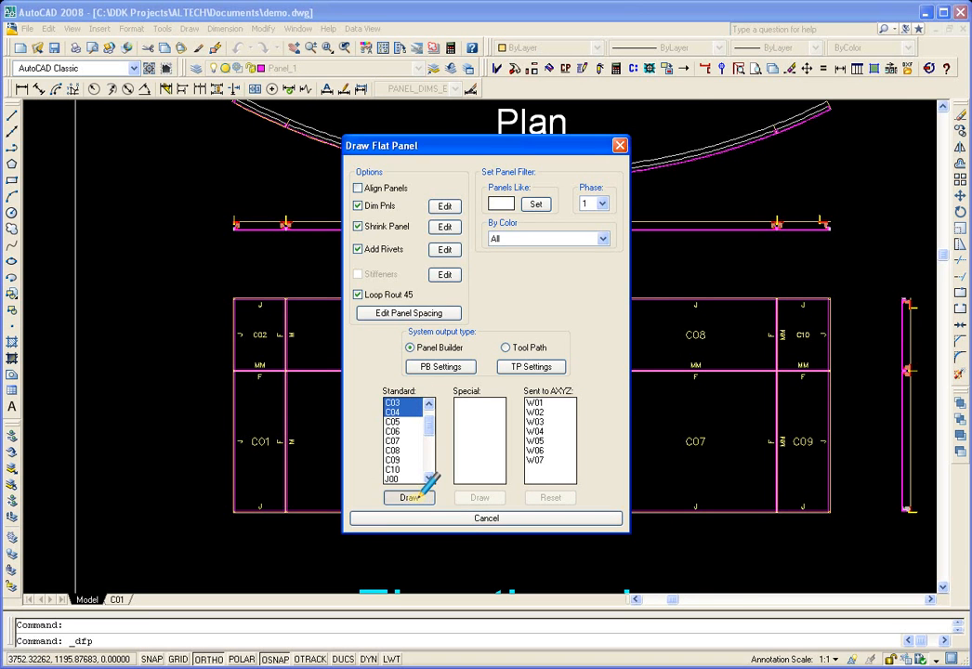
Draw dimensioned flat panel outlines for C03 and C04
click(408, 497)
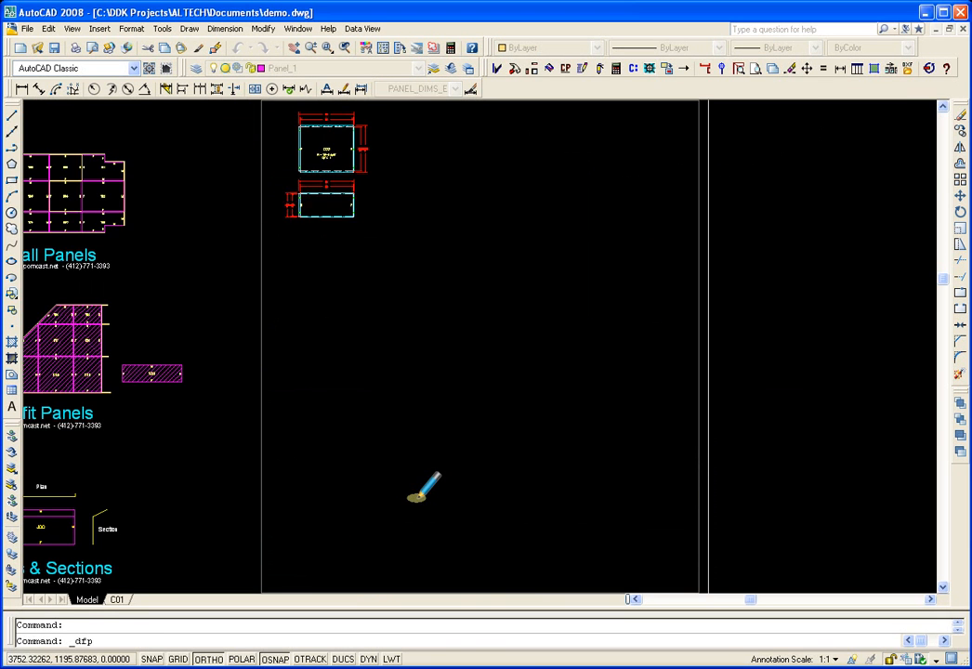